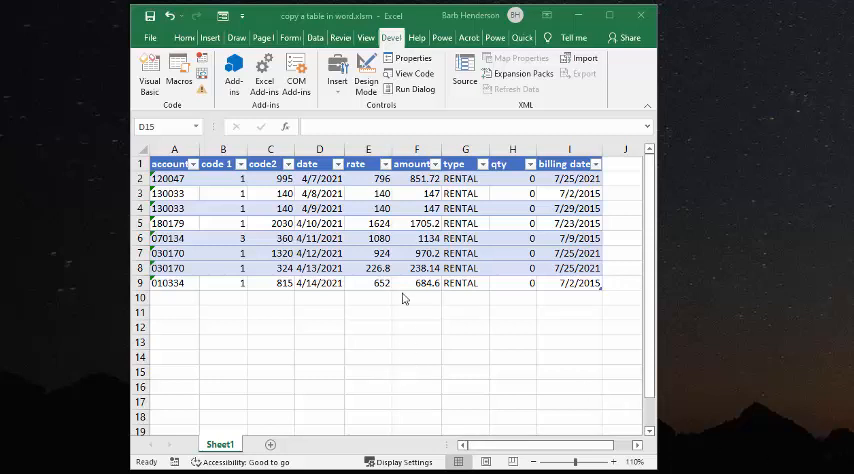
mouse_move(393, 306)
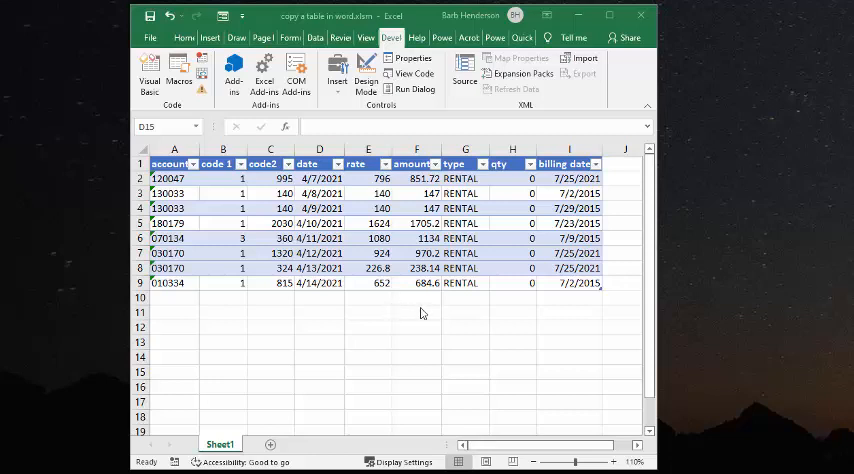
mouse_move(418, 318)
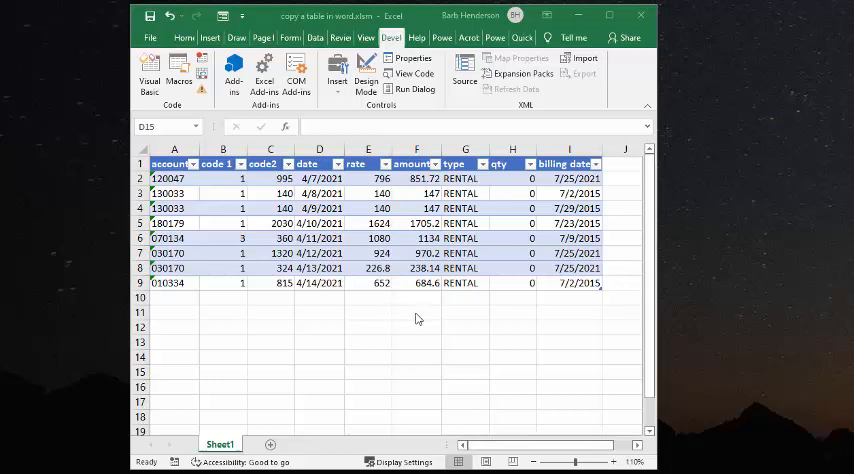
mouse_move(405, 322)
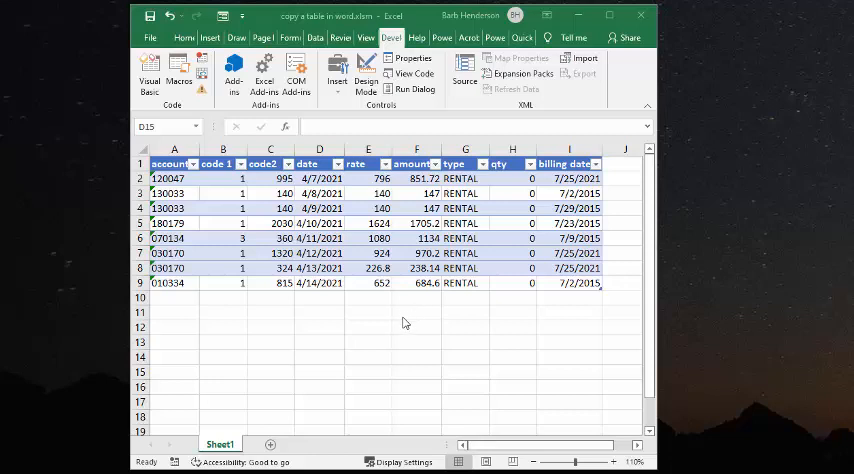
mouse_move(330, 334)
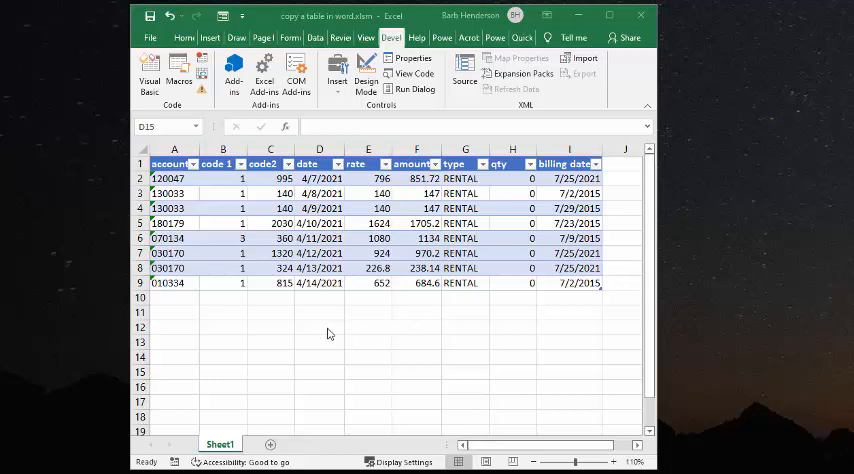
mouse_move(335, 344)
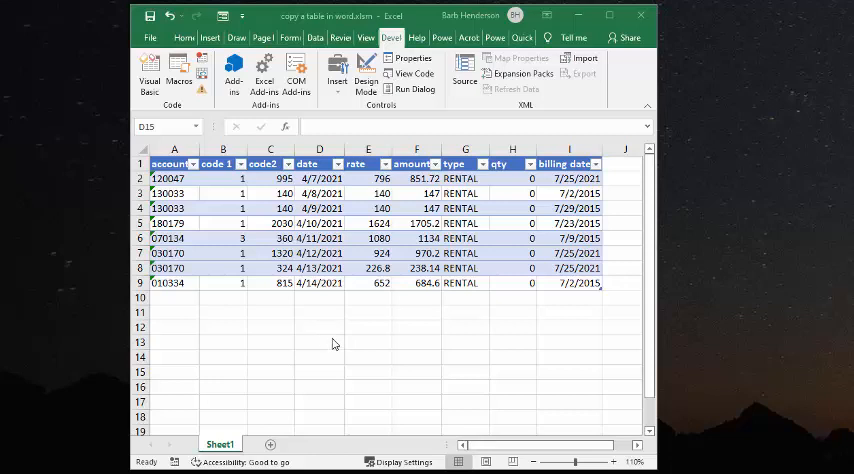
mouse_move(331, 353)
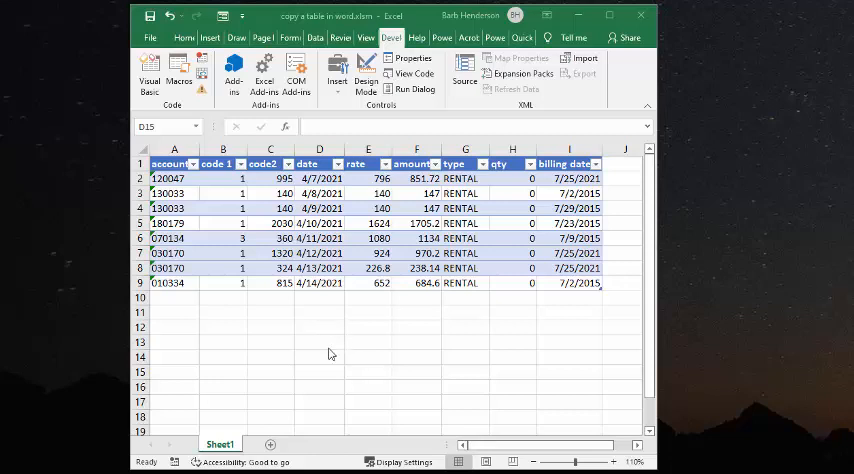
mouse_move(390, 338)
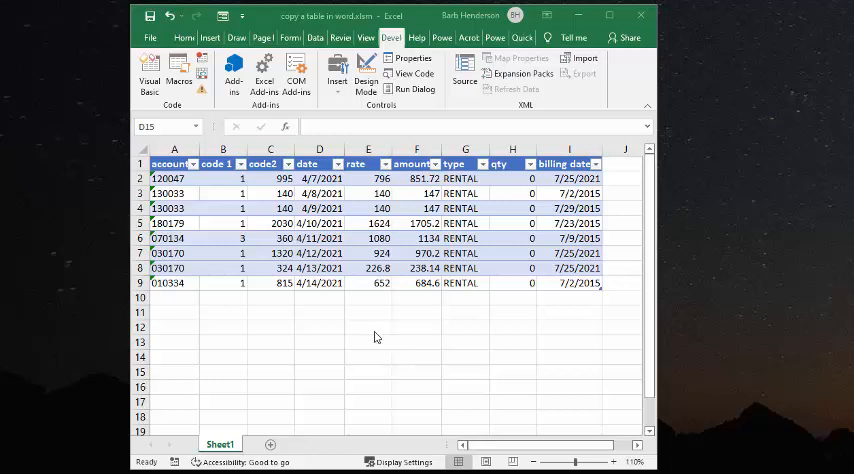
mouse_move(426, 337)
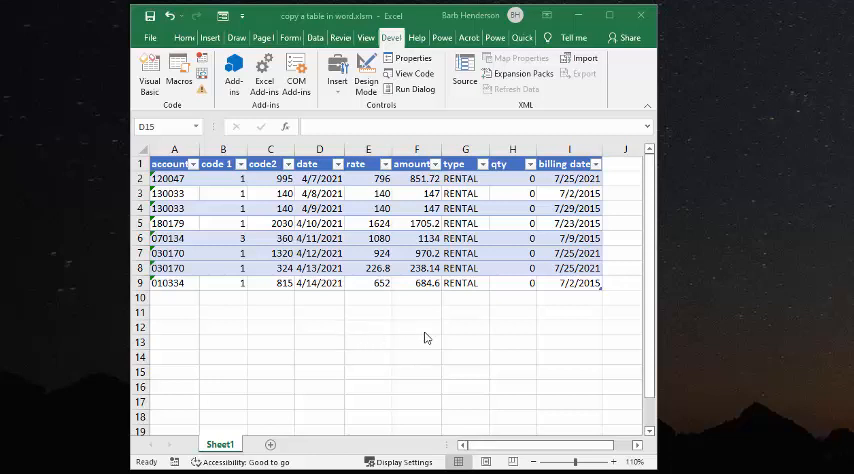
mouse_move(319, 374)
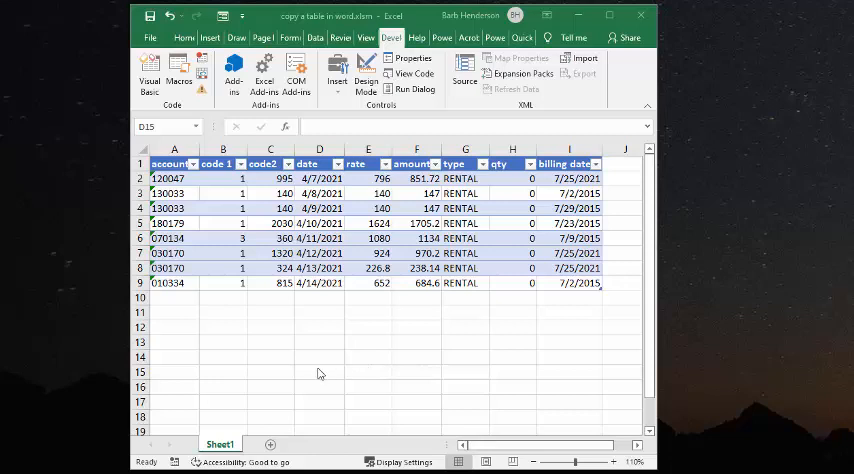
mouse_move(320, 374)
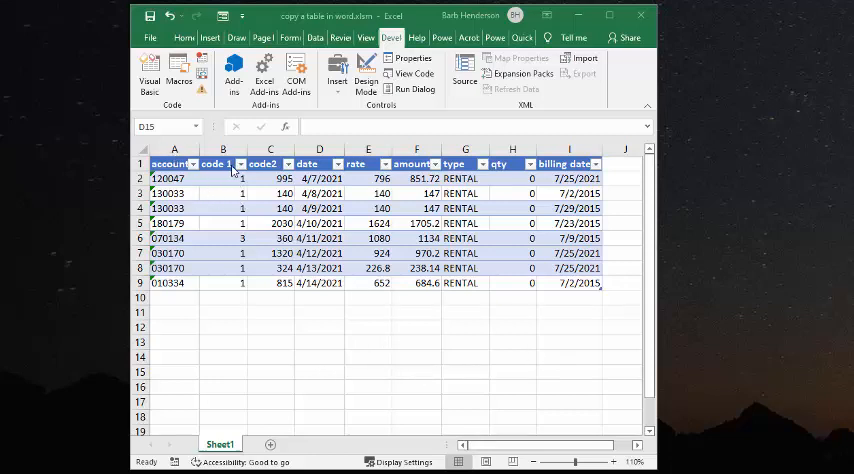
mouse_move(194, 168)
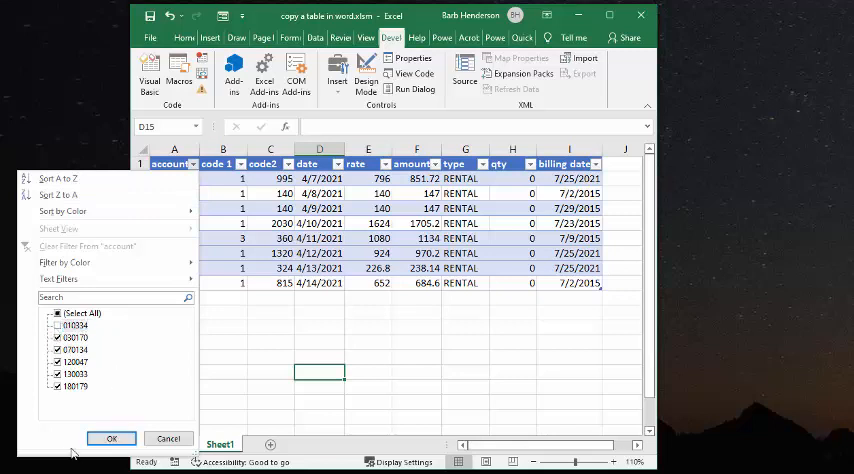
Step: Filter the account column to show only accounts 180179 and 010334
click(57, 313)
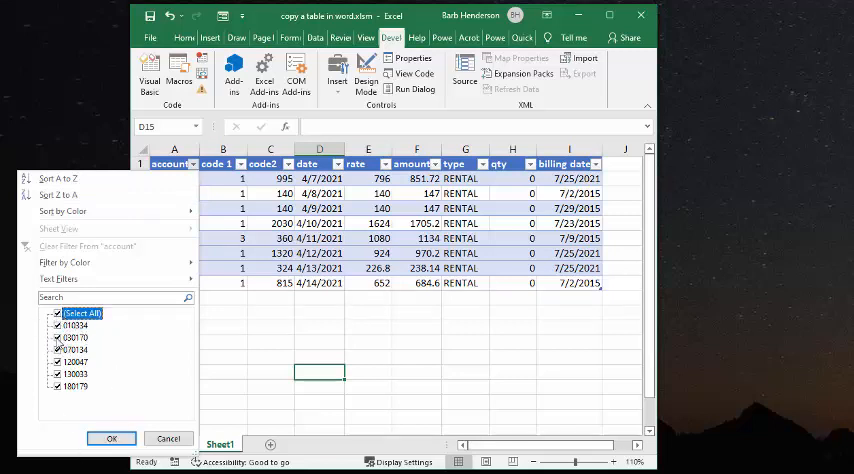
click(58, 313)
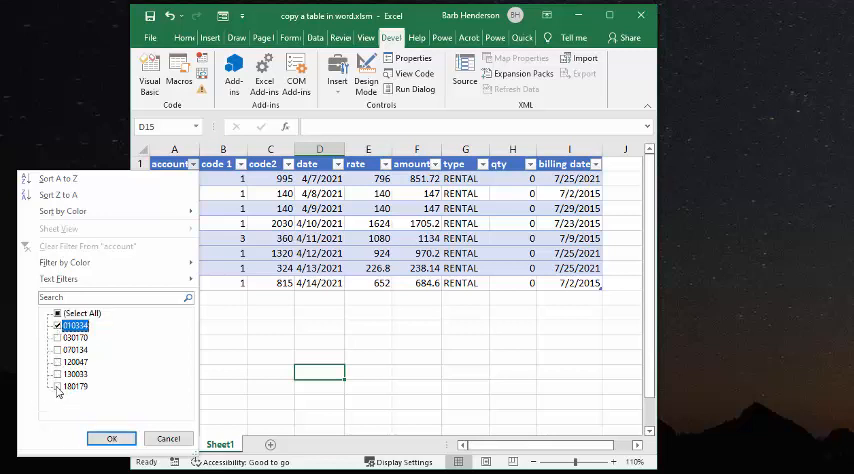
click(111, 438)
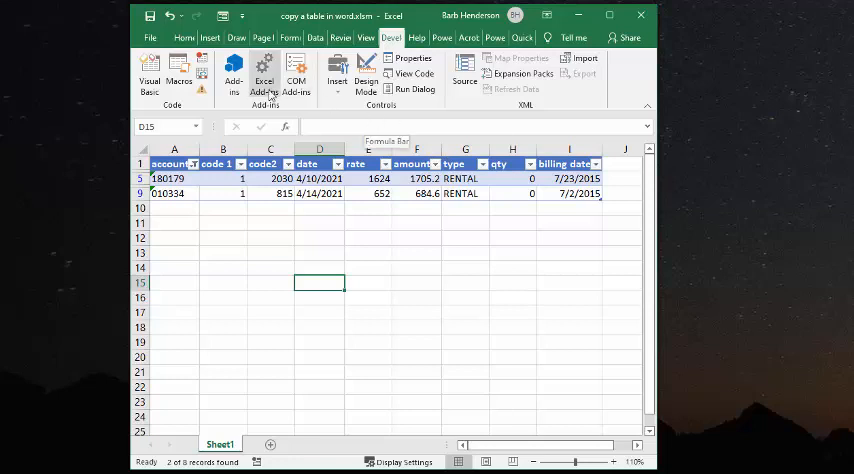
mouse_move(390, 35)
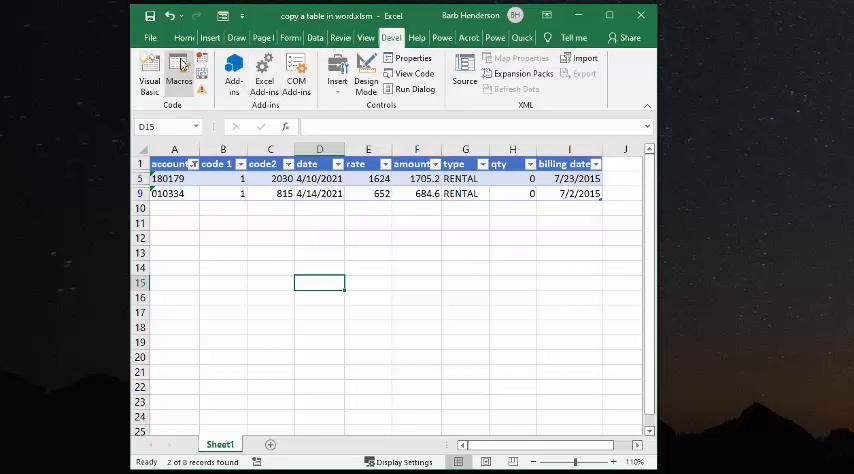
Step: Run the copytabletoword macro from the Macros list
click(178, 75)
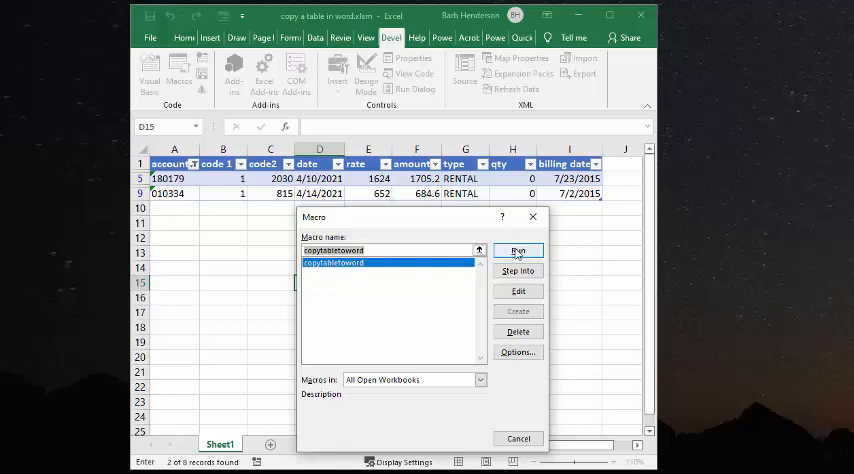
click(518, 250)
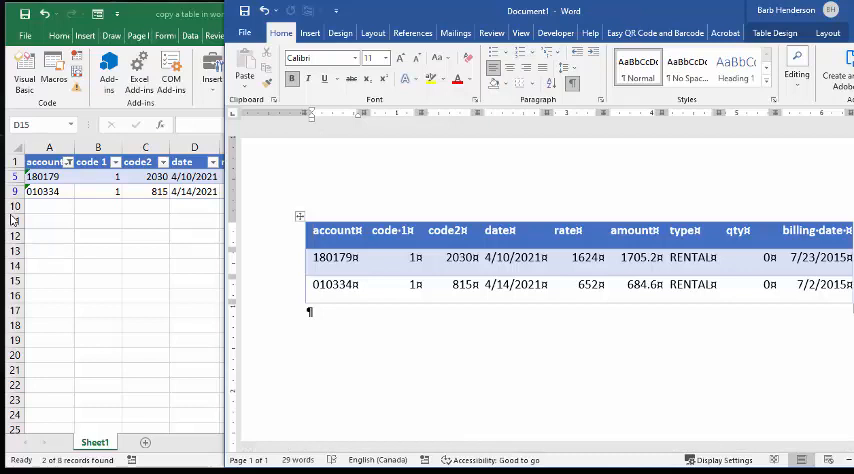
mouse_move(142, 200)
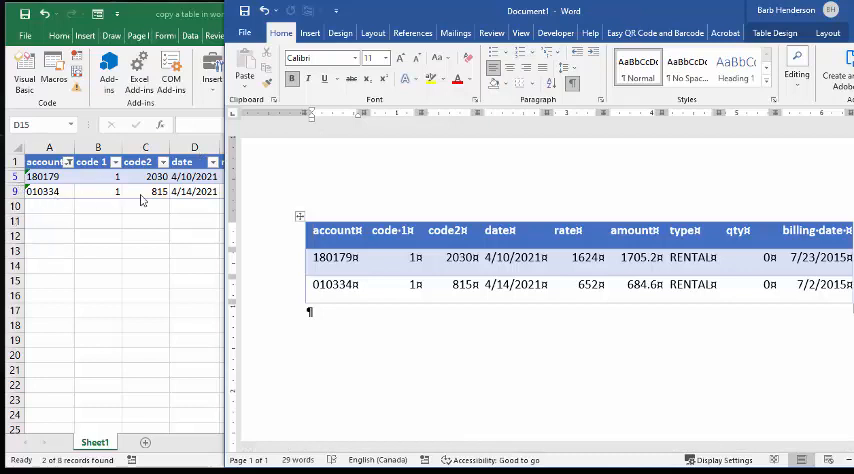
mouse_move(150, 202)
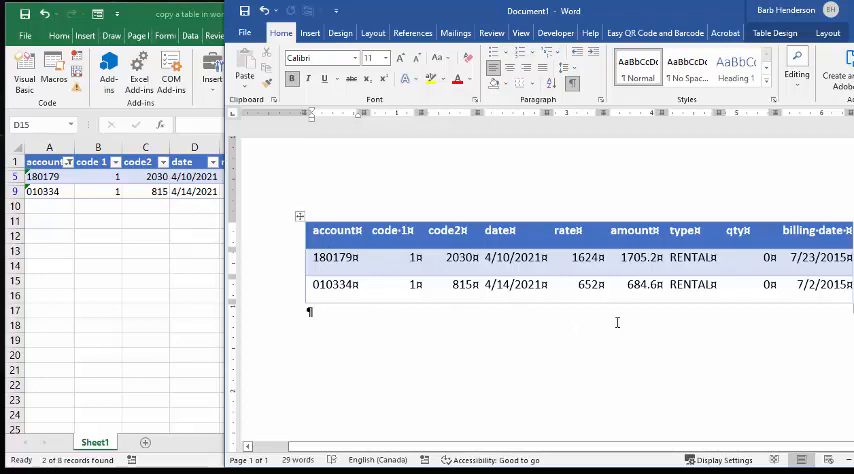
mouse_move(671, 326)
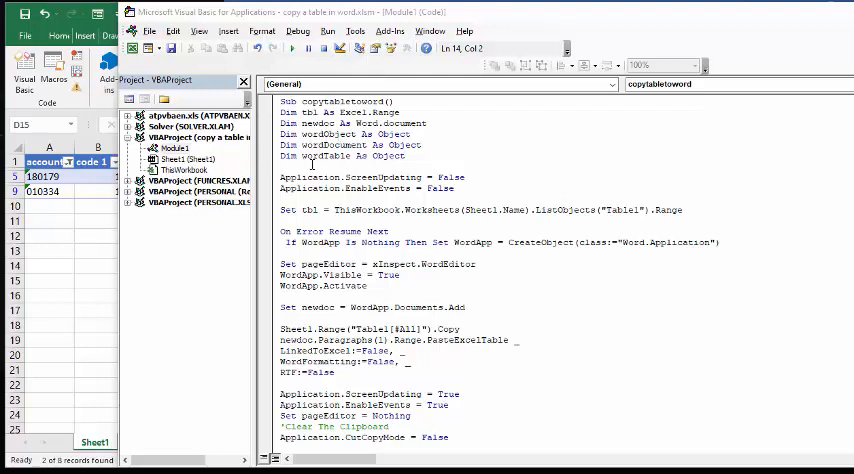
Step: Scroll through Module1 to view the copytabletoword code down to End Sub
scroll(down, 3)
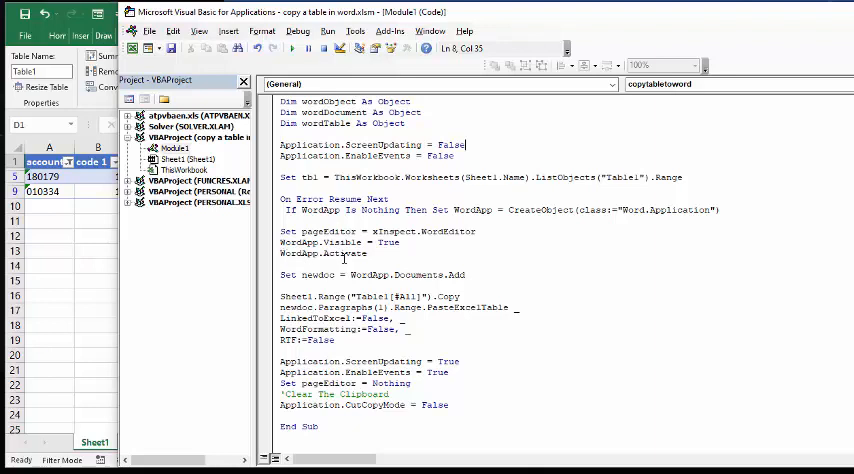
mouse_move(378, 275)
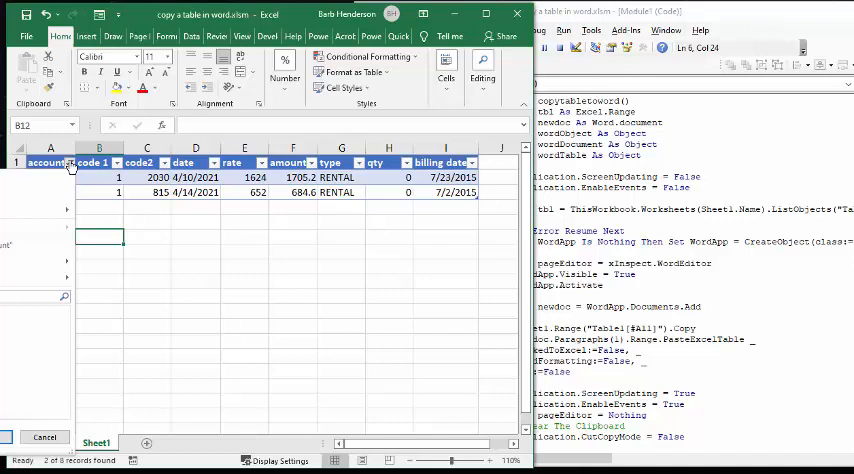
mouse_move(33, 361)
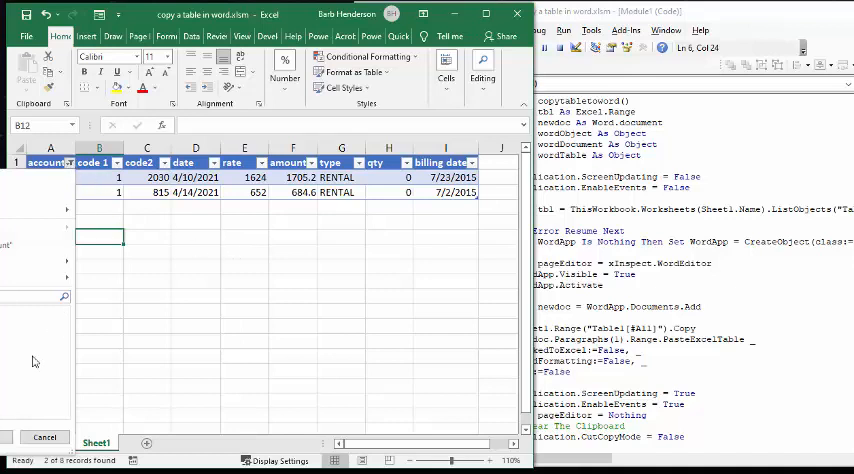